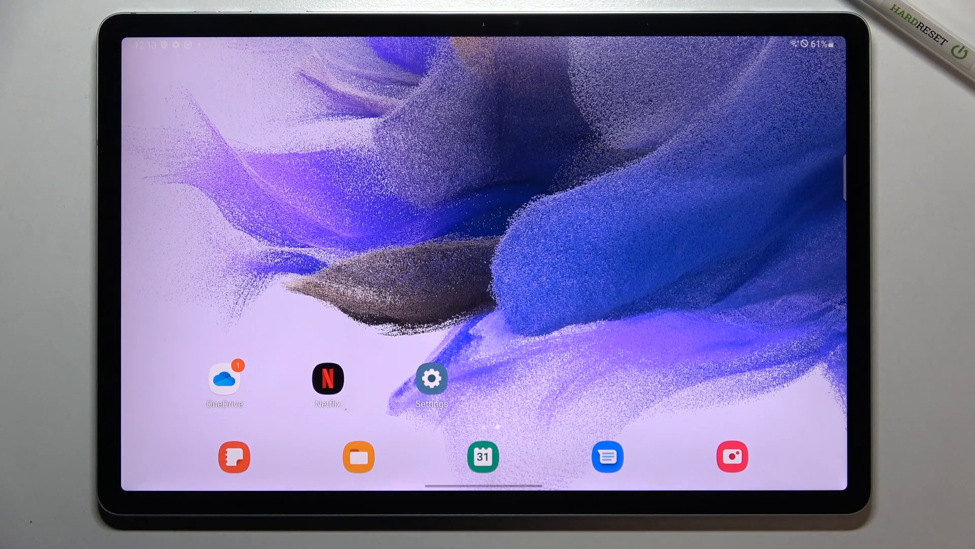
- Go to Settings > Apps and show the three-dot menu listing Reset app preferences
click(432, 381)
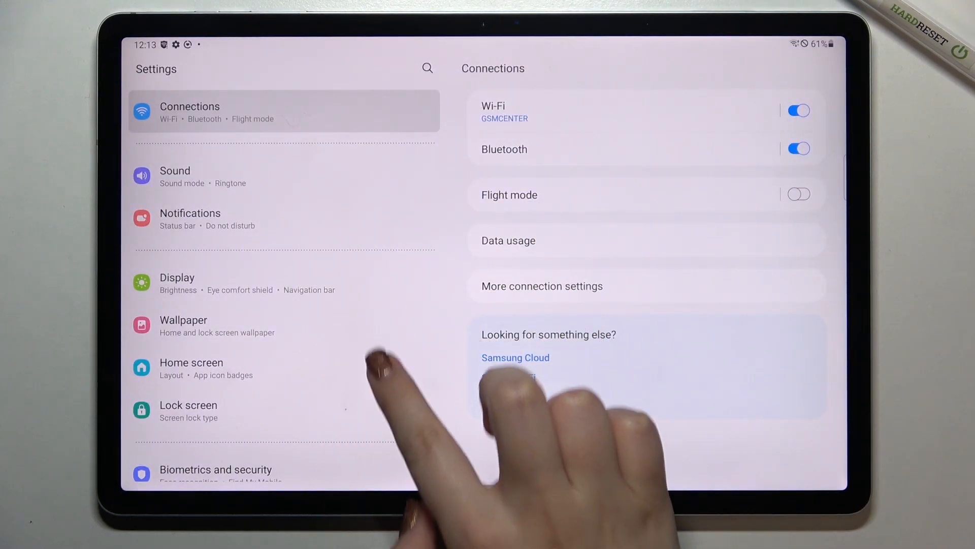
scroll(down, 3)
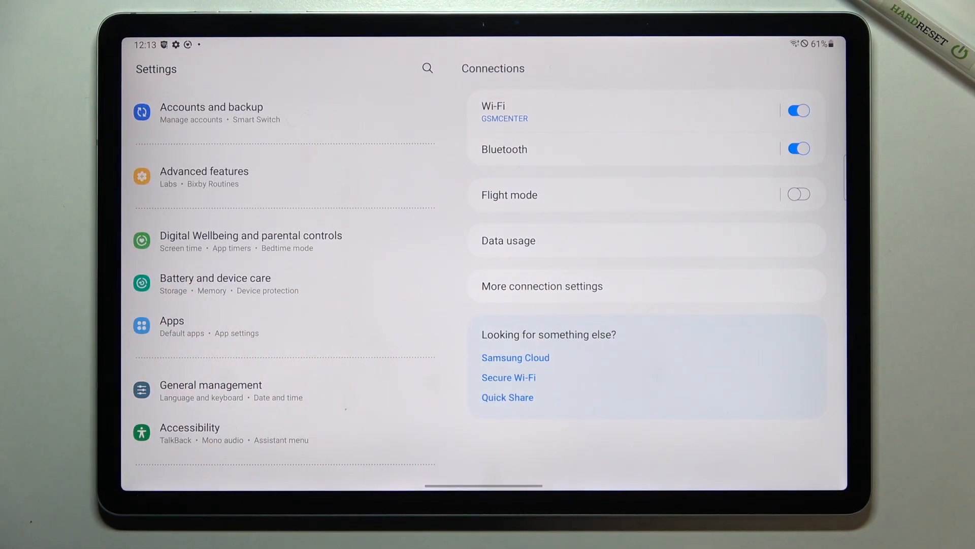
click(198, 325)
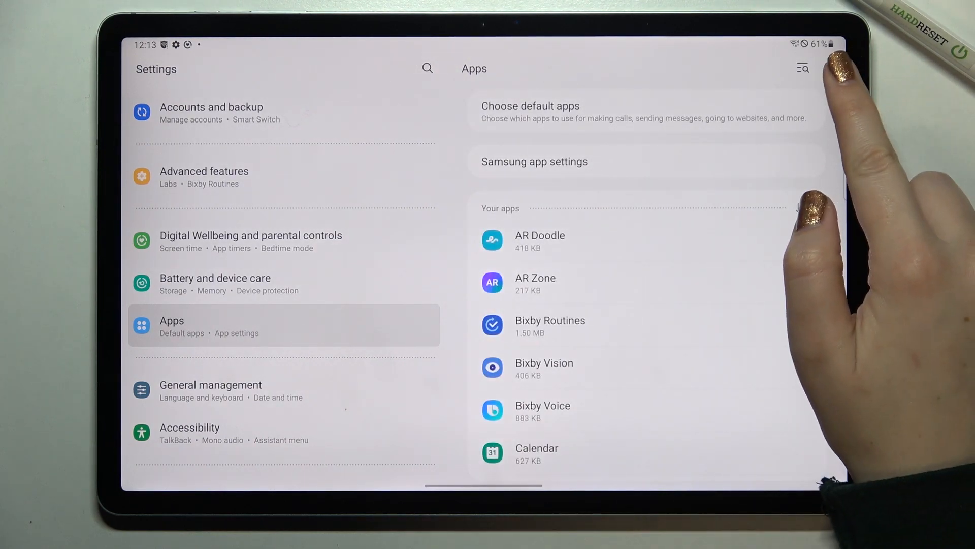
click(805, 67)
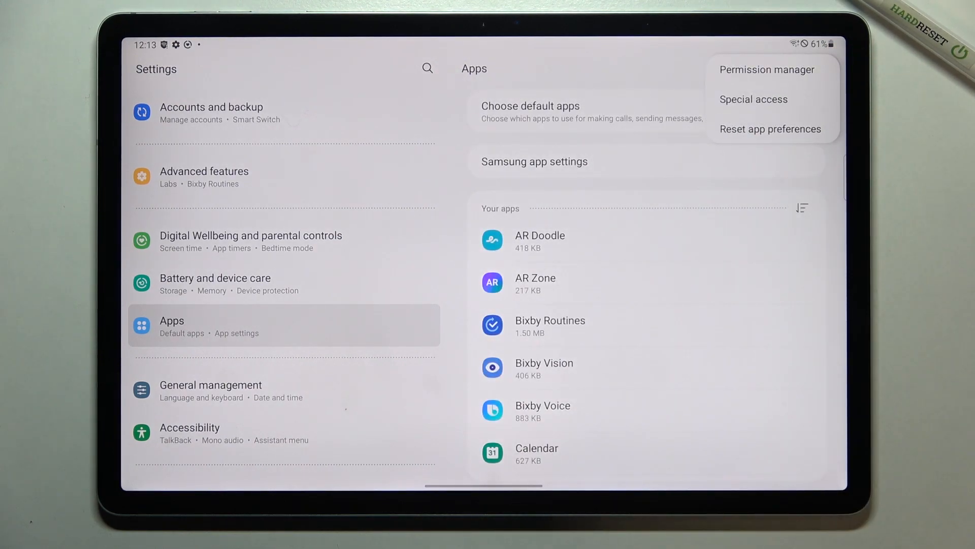
- Reset app preferences to defaults and return to the home screen
click(771, 129)
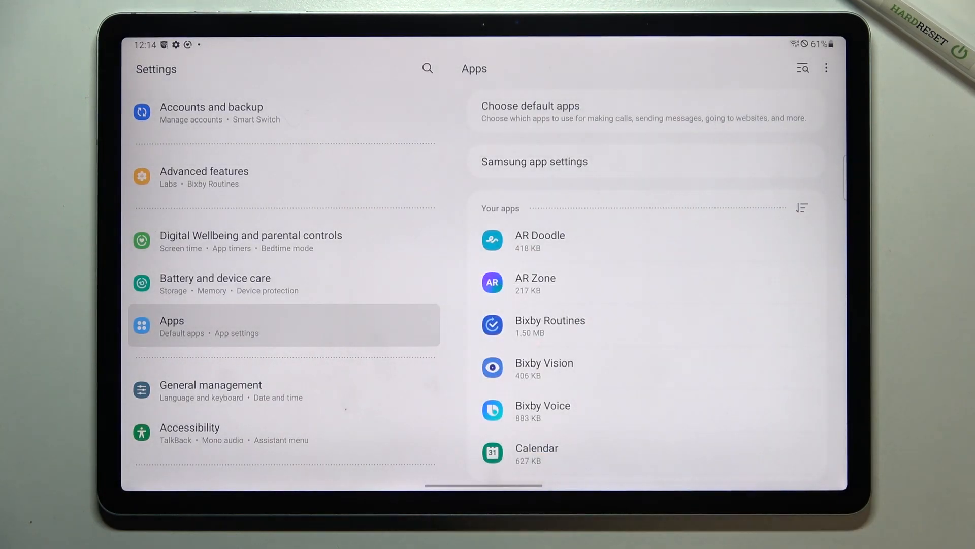
key(home)
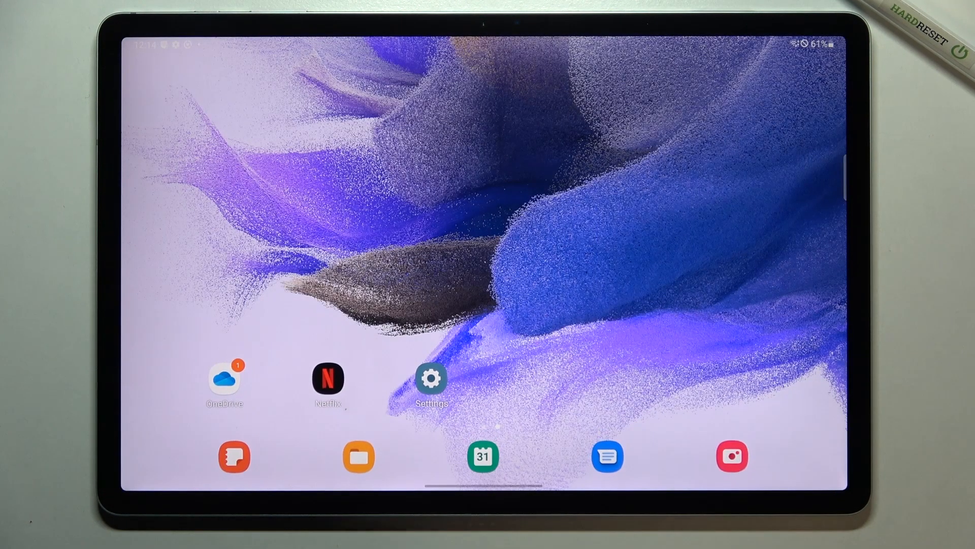